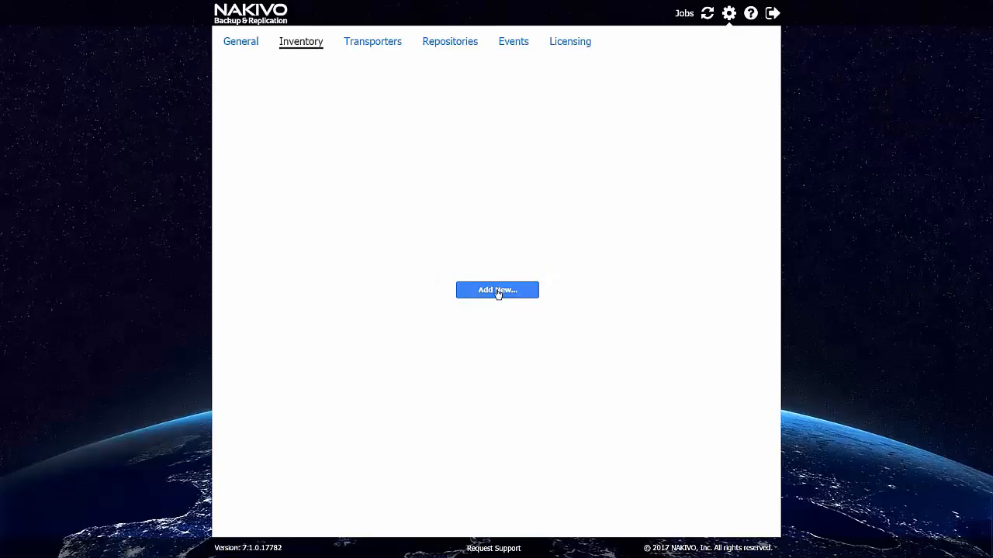
- Begin a new Hyper-V failover cluster inventory item named 'Failover Cluster'
{"action": "left_click", "coordinate": [497, 290]}
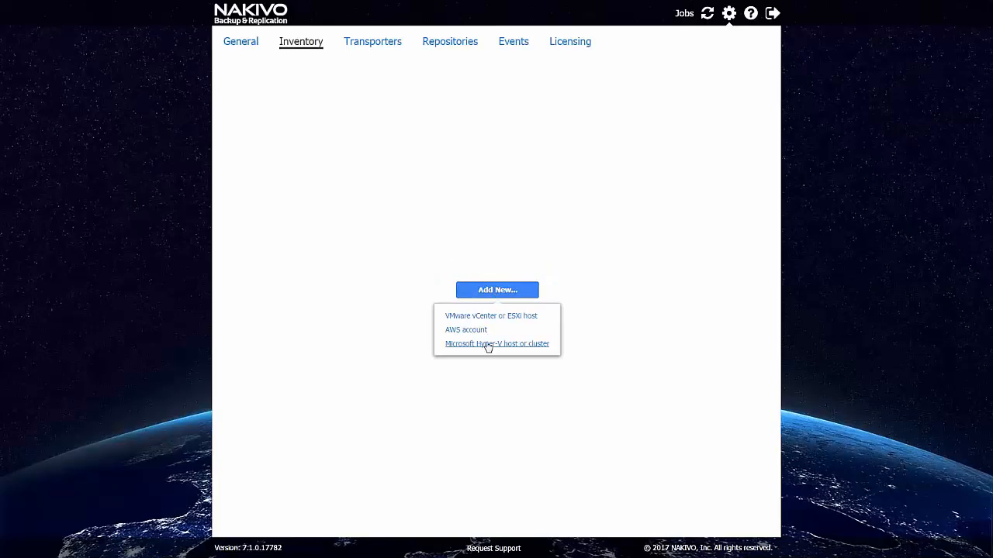
{"action": "left_click", "coordinate": [497, 344]}
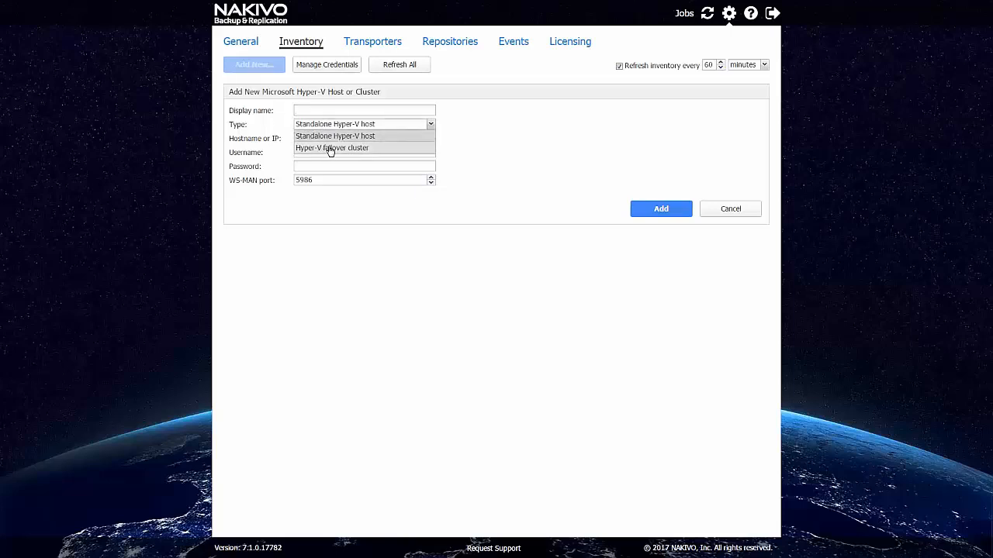
{"action": "left_click", "coordinate": [332, 147]}
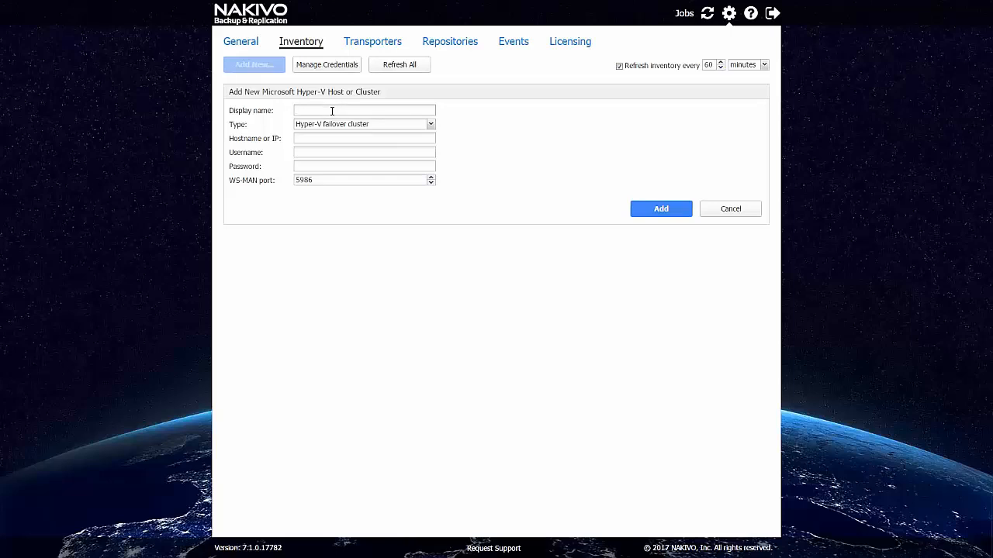
{"action": "type", "text": "Failover"}
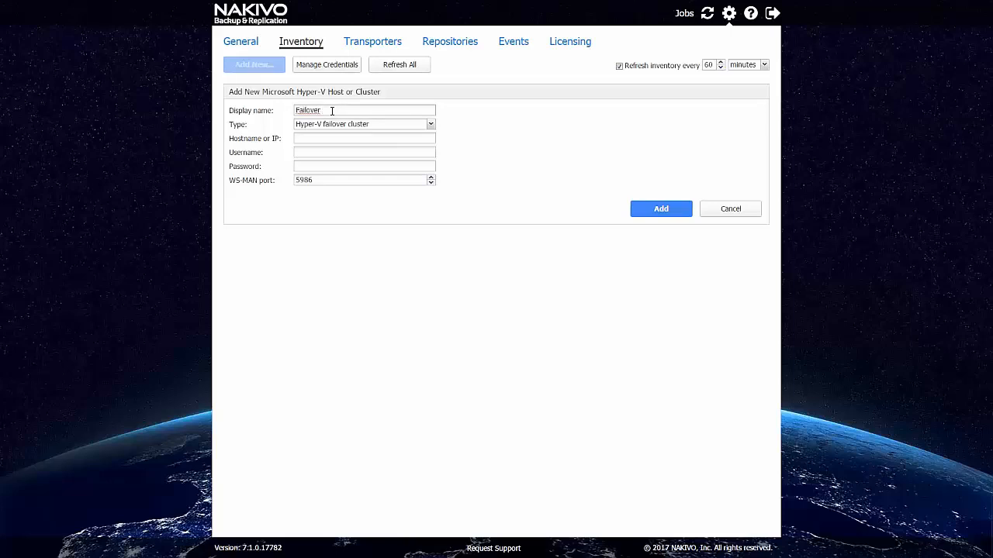
{"action": "type", "text": "Cluster"}
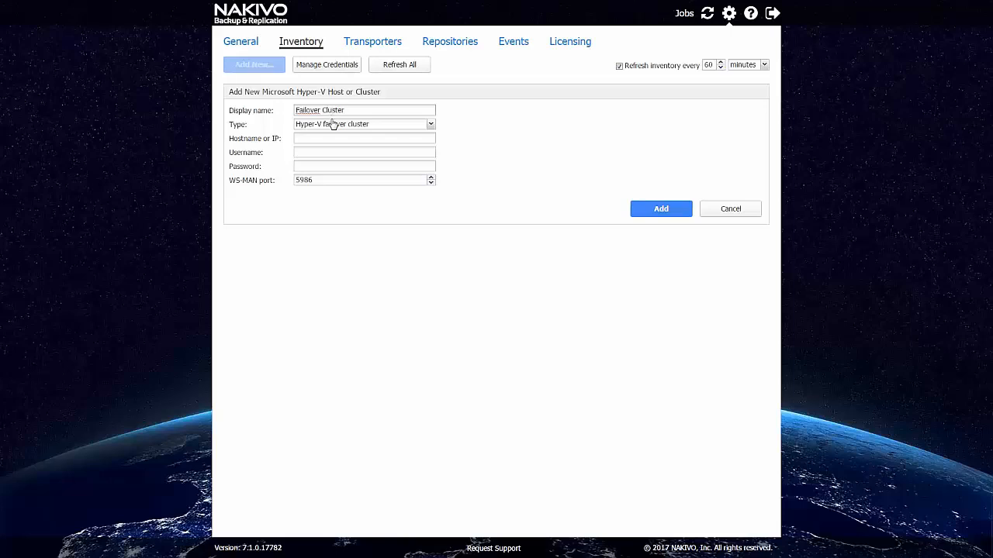
{"action": "left_click", "coordinate": [363, 138]}
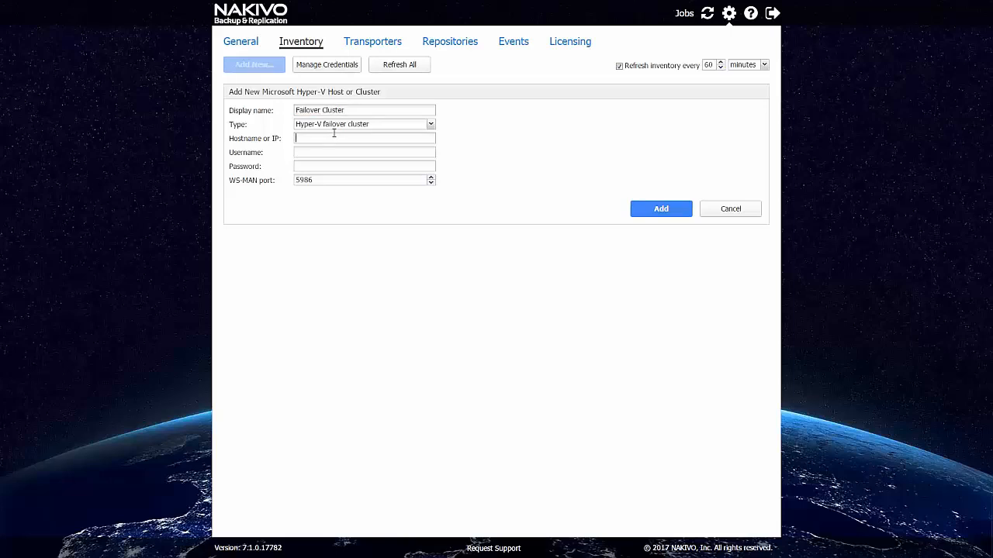
{"action": "type", "text": "cluster2012"}
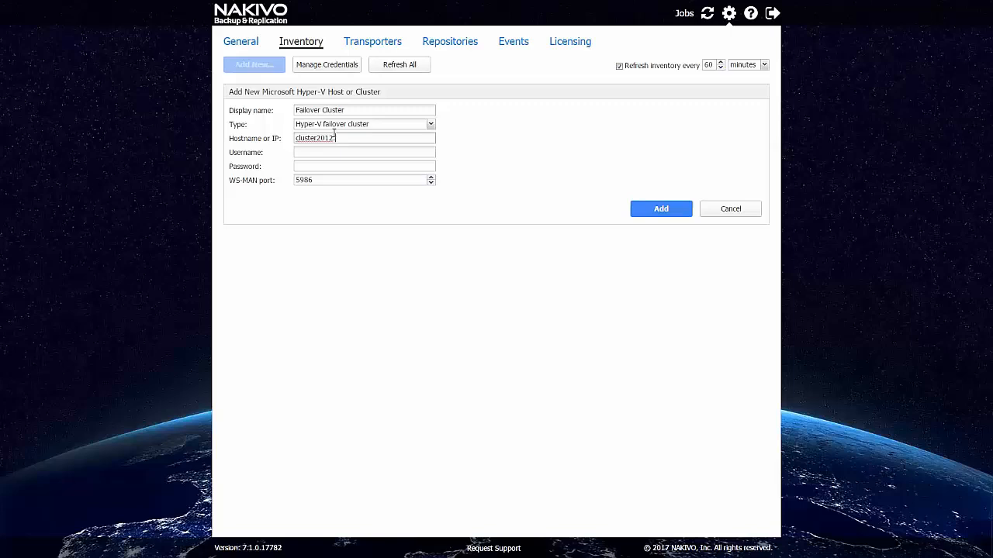
{"action": "type", "text": ".zenlar.int"}
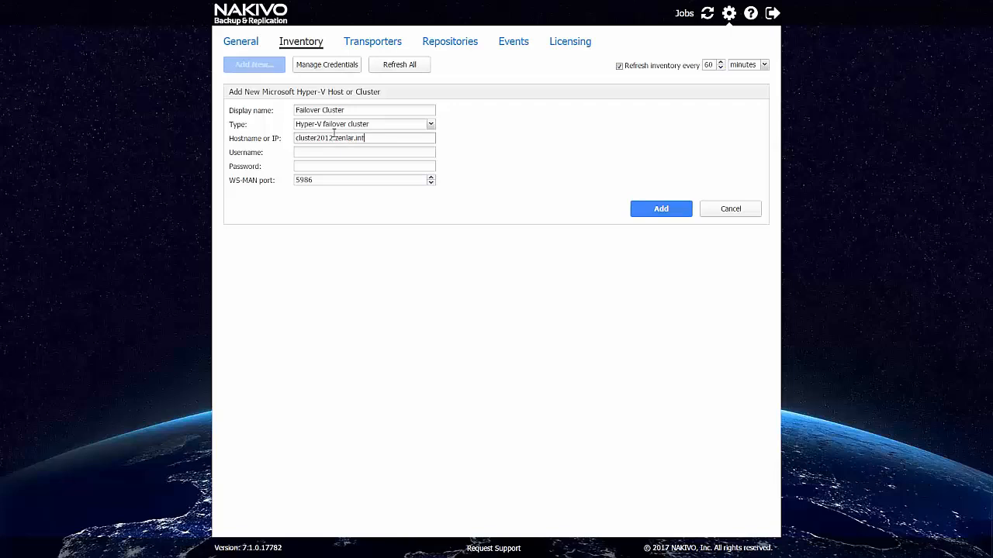
{"action": "type", "text": "zenlar.int"}
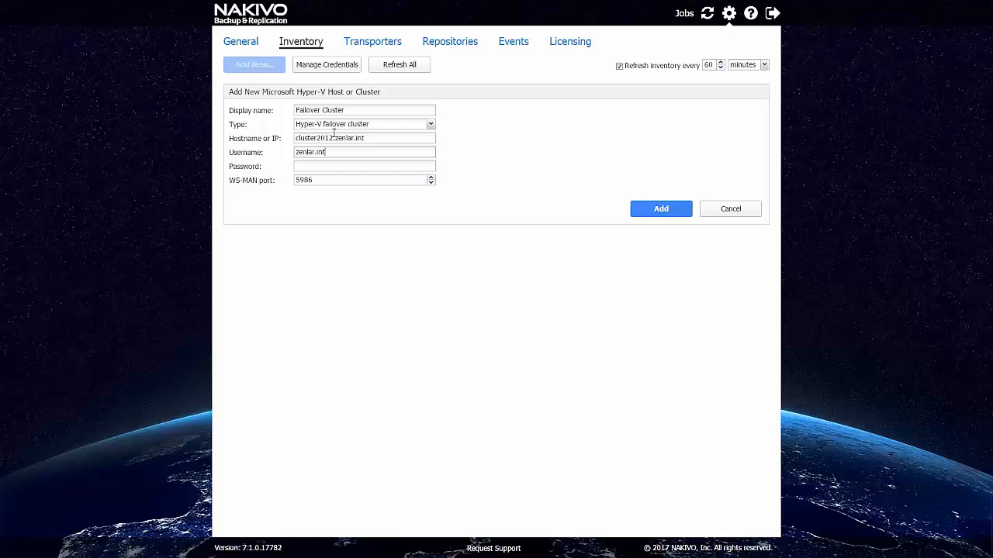
{"action": "type", "text": "\\vsimonov"}
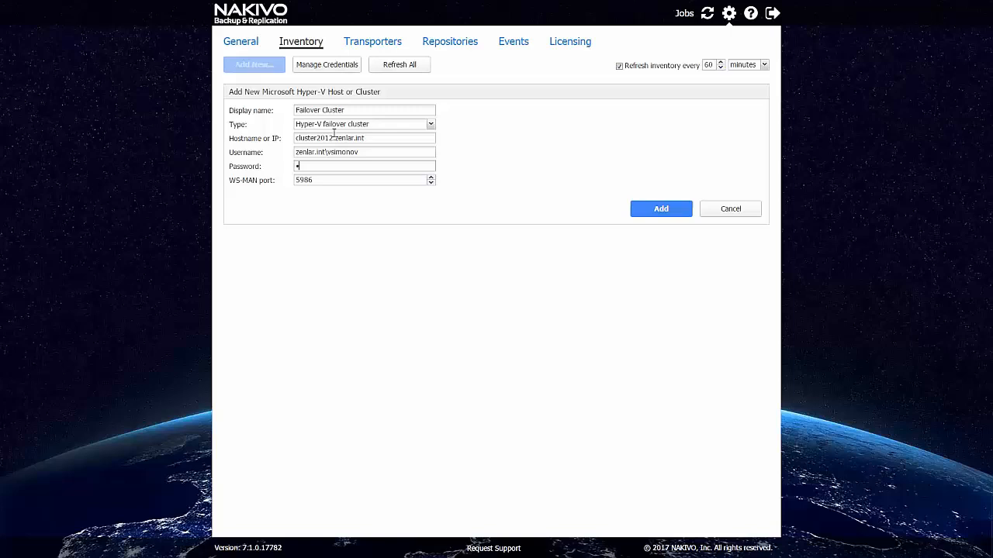
{"action": "type", "text": "•"}
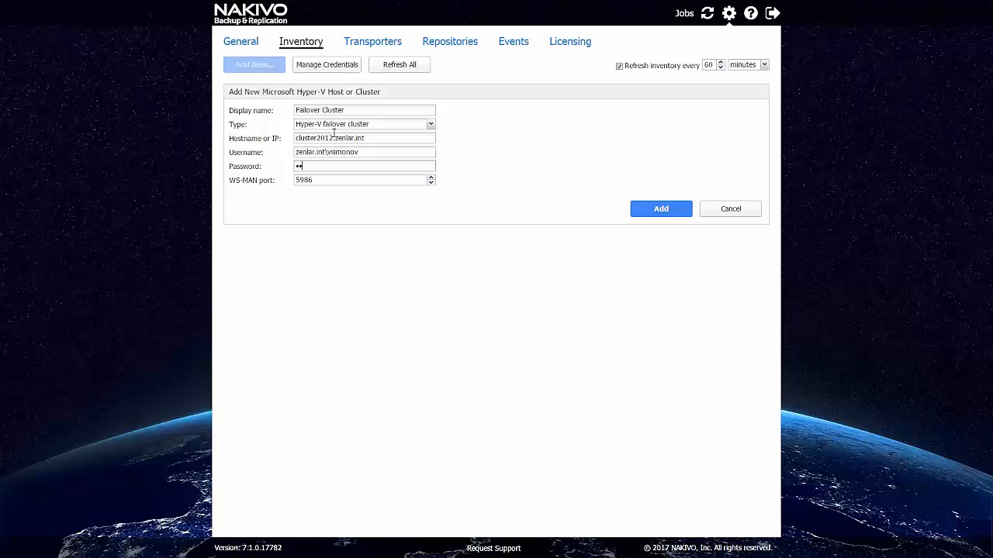
{"action": "type", "text": "••"}
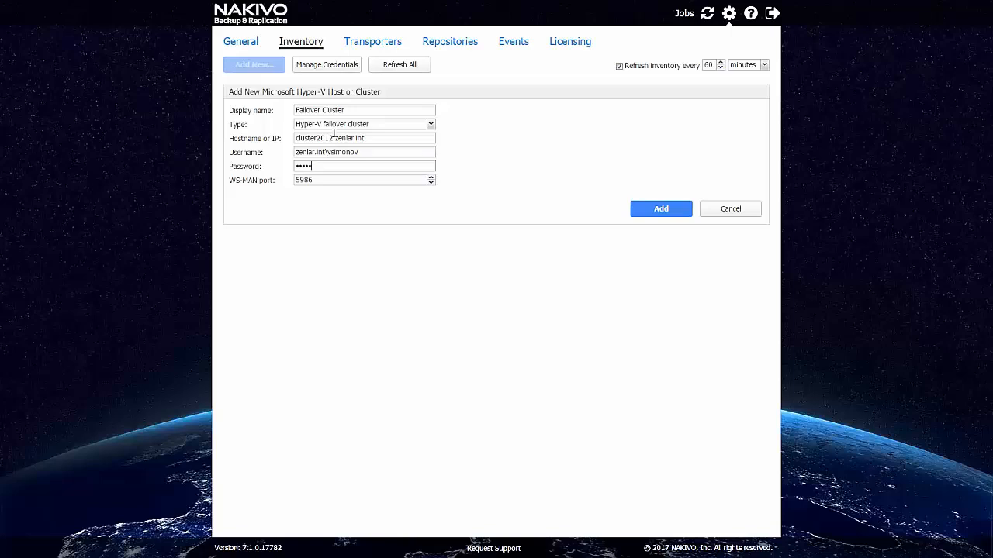
{"action": "left_click", "coordinate": [661, 208]}
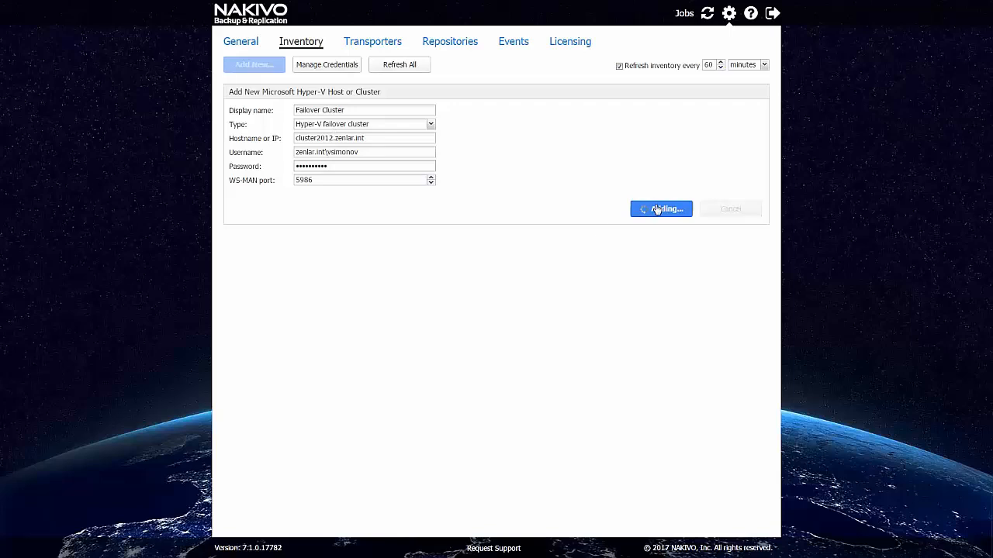
- Confirm the addition and expand Failover Cluster to review its 2 hosts and 35 VMs
{"action": "left_click", "coordinate": [661, 207]}
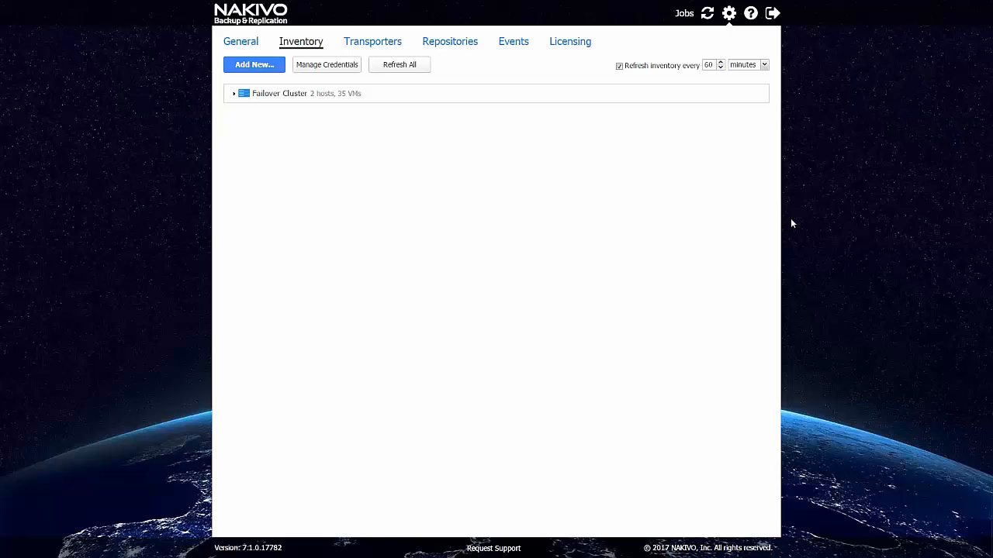
{"action": "mouse_move", "coordinate": [626, 170]}
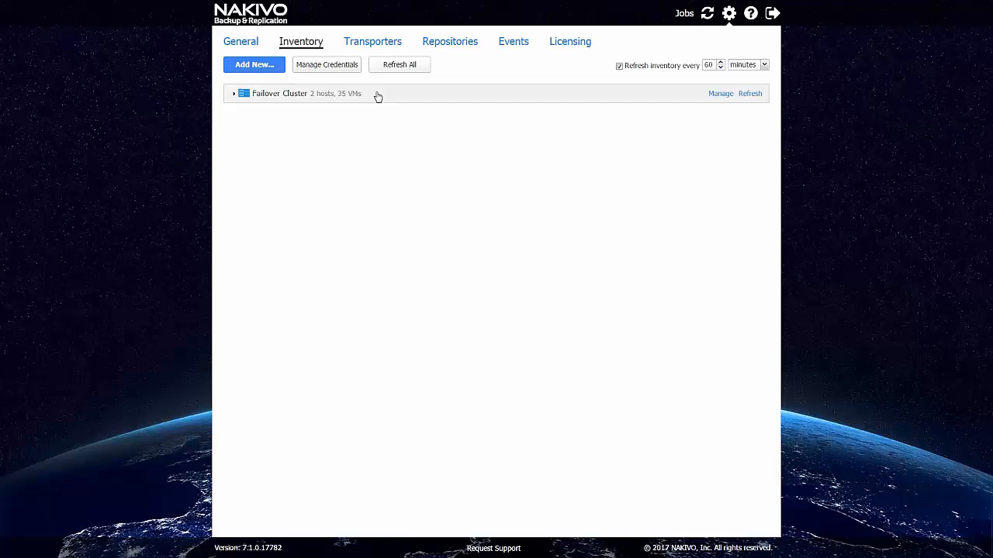
{"action": "left_click", "coordinate": [233, 94]}
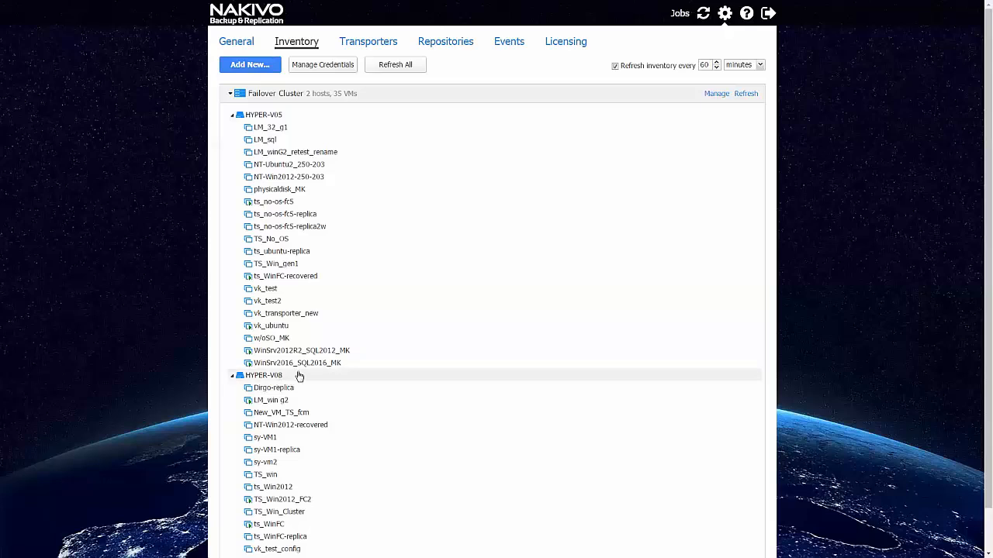
{"action": "mouse_move", "coordinate": [308, 192]}
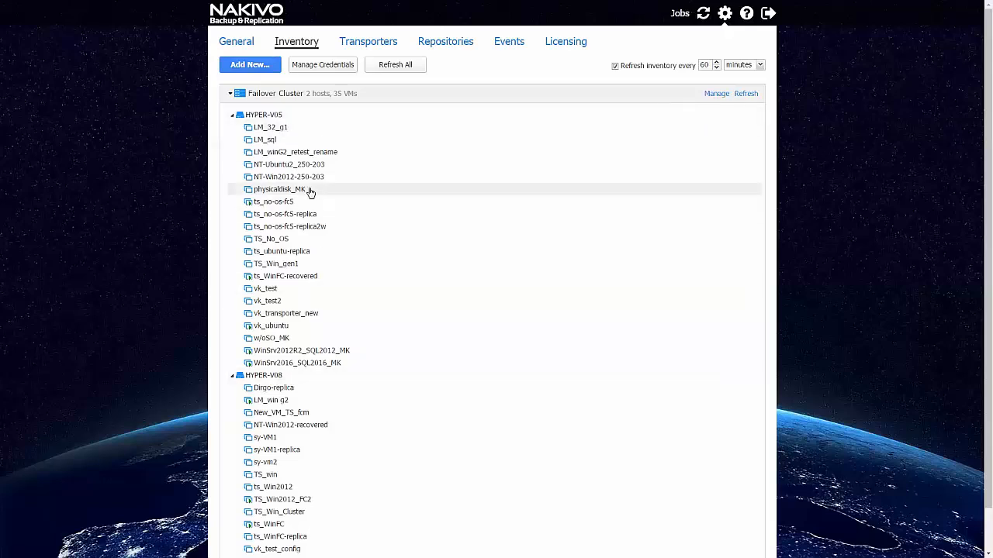
{"action": "mouse_move", "coordinate": [348, 344]}
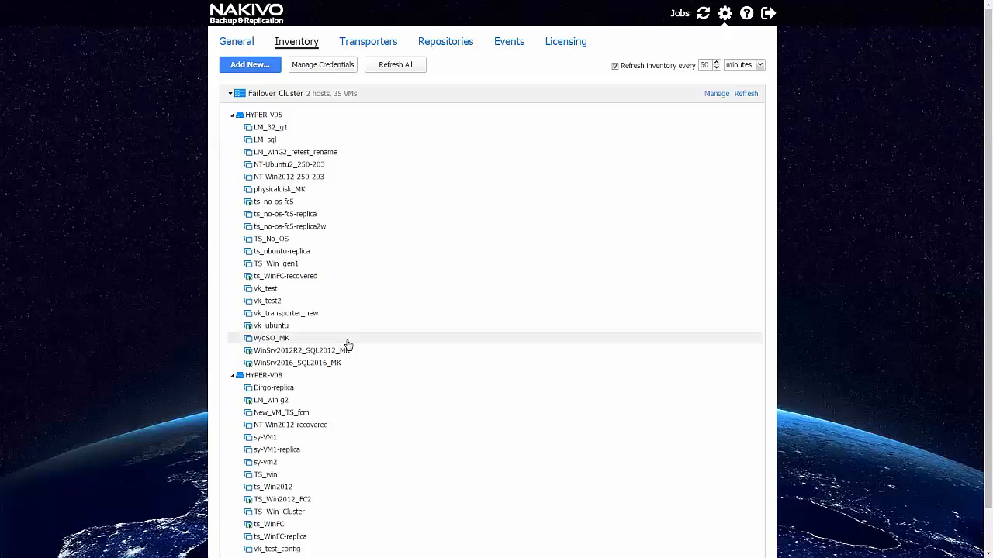
{"action": "mouse_move", "coordinate": [372, 349]}
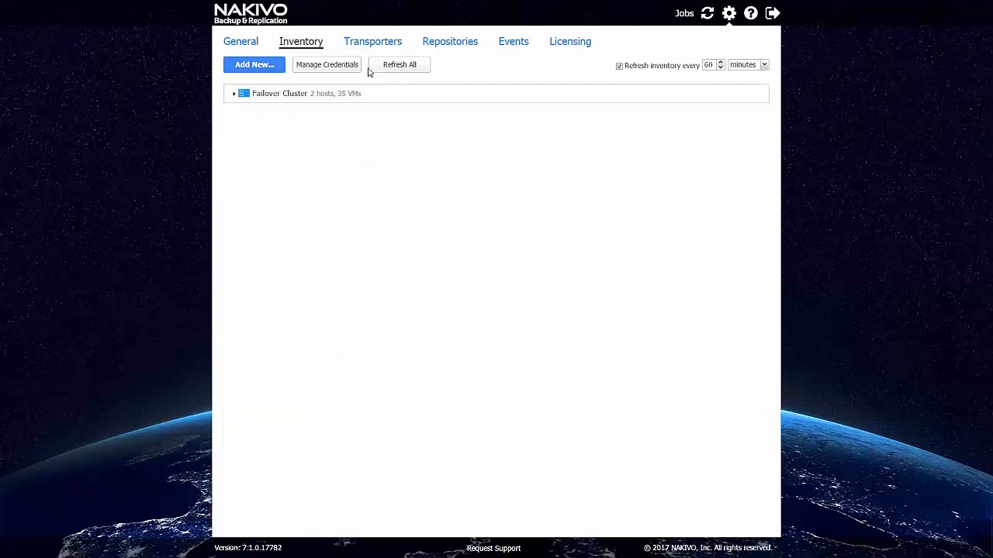
- View the transporters on hyper-v05, hyper-v08 and the onboard transporter
{"action": "left_click", "coordinate": [372, 40]}
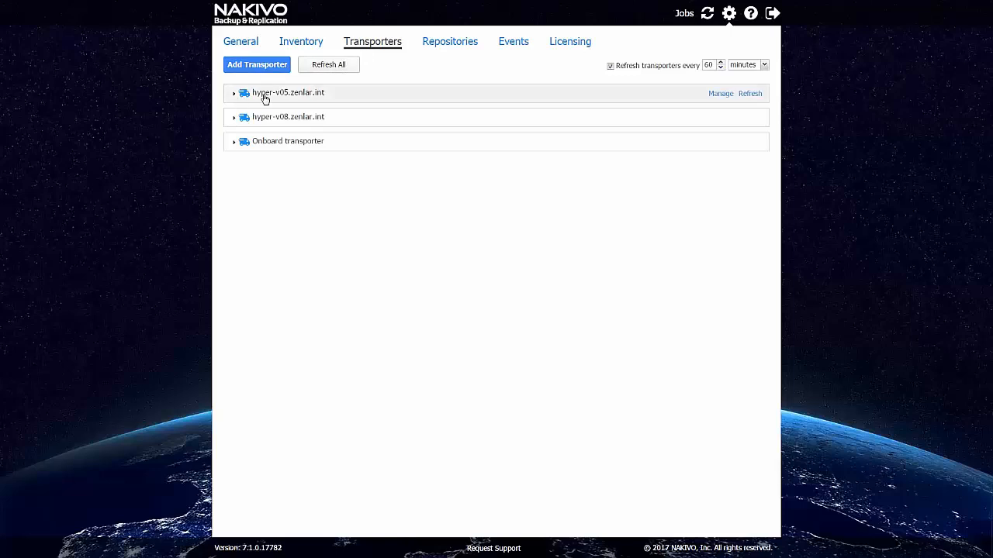
{"action": "mouse_move", "coordinate": [301, 99]}
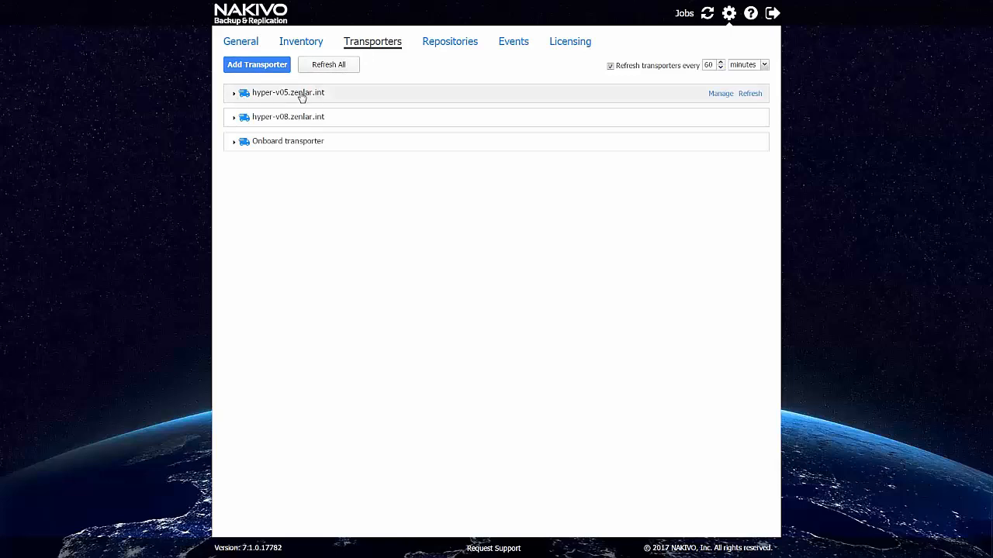
{"action": "mouse_move", "coordinate": [367, 106]}
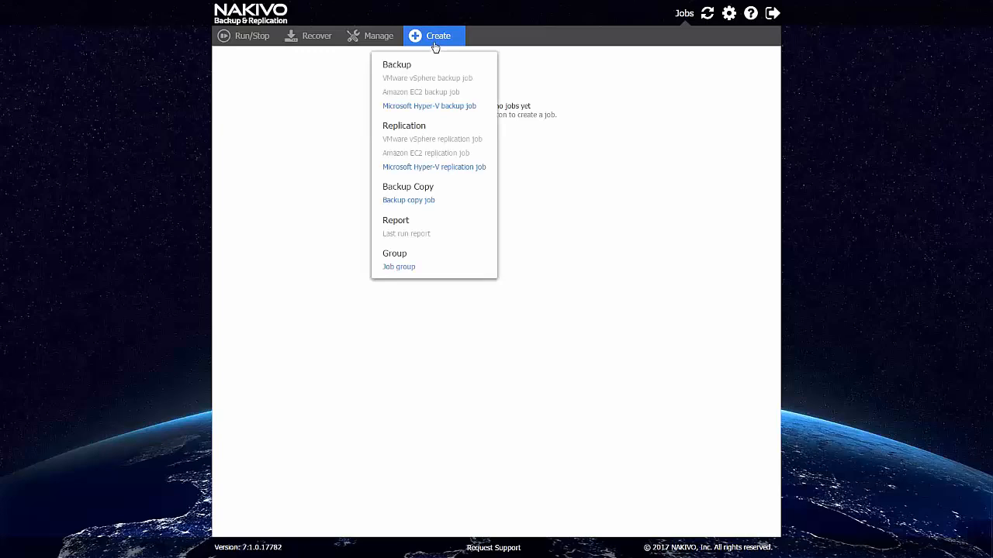
- Create a Hyper-V backup job with LM_win-g2 and the replica VM under HYPER-V08, proceeding to Destination
{"action": "left_click", "coordinate": [429, 106]}
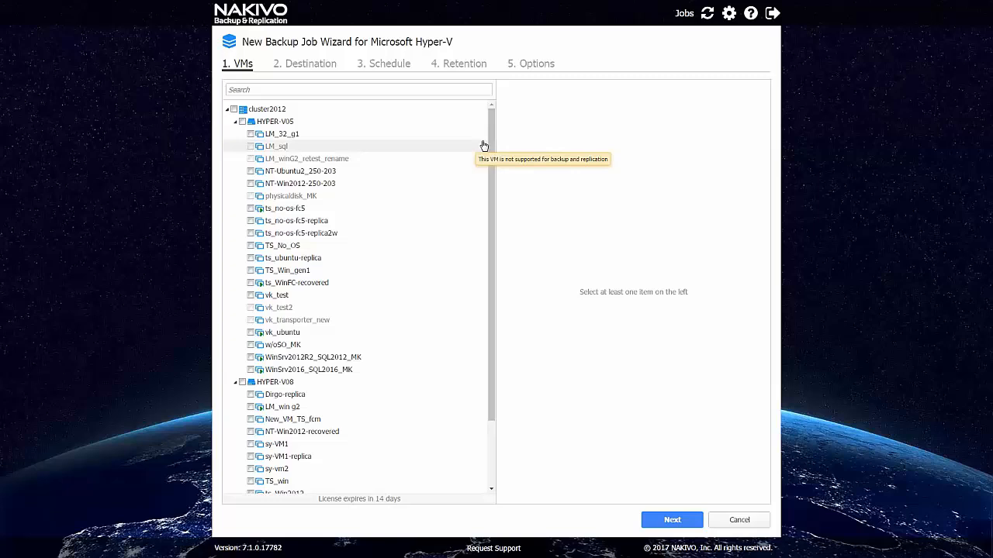
{"action": "scroll", "scroll_direction": "down", "scroll_amount": 3}
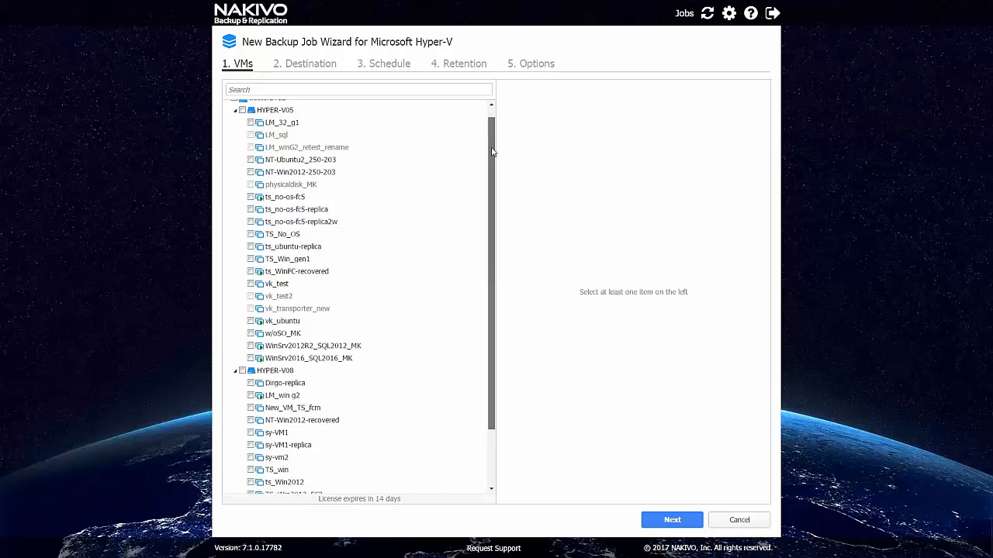
{"action": "scroll", "scroll_direction": "down", "scroll_amount": 3}
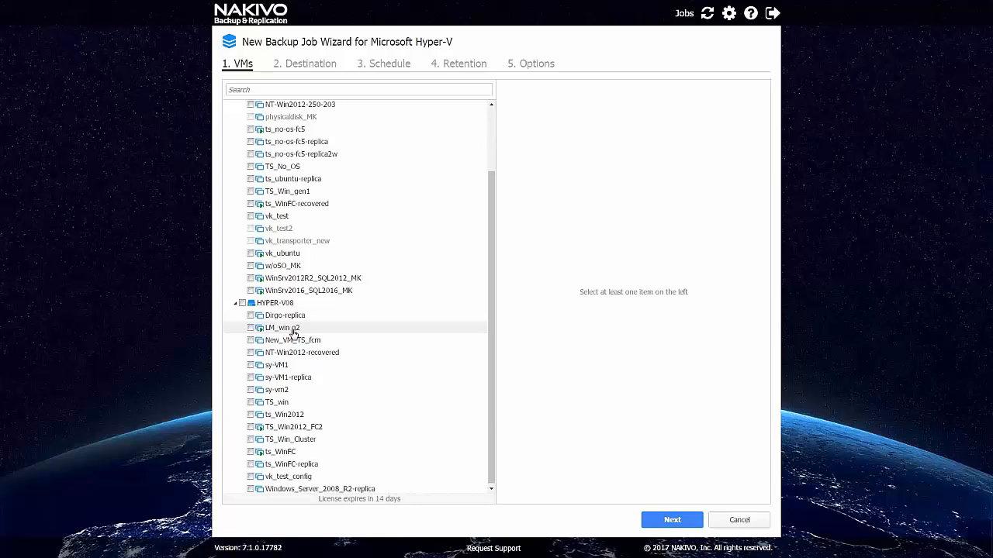
{"action": "left_click", "coordinate": [251, 327]}
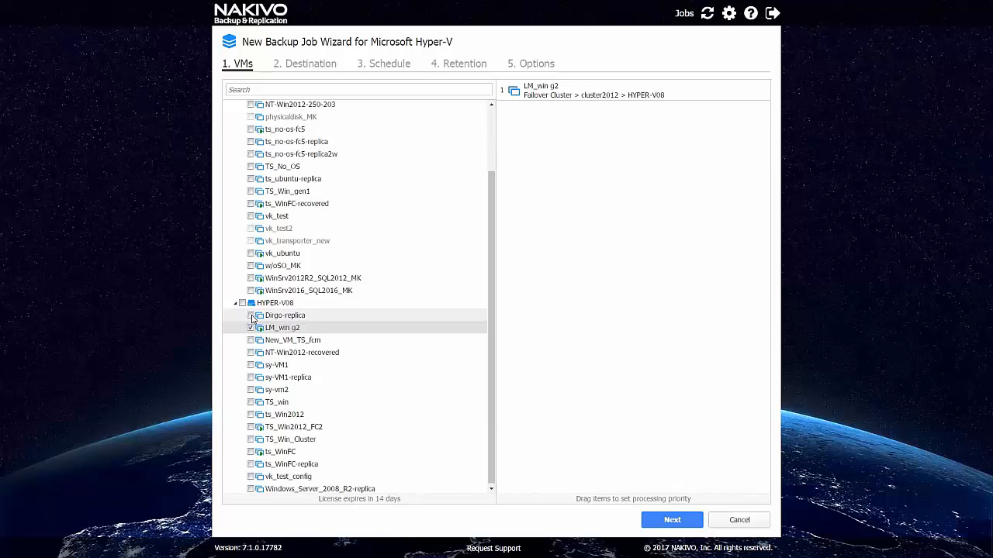
{"action": "left_click", "coordinate": [252, 315]}
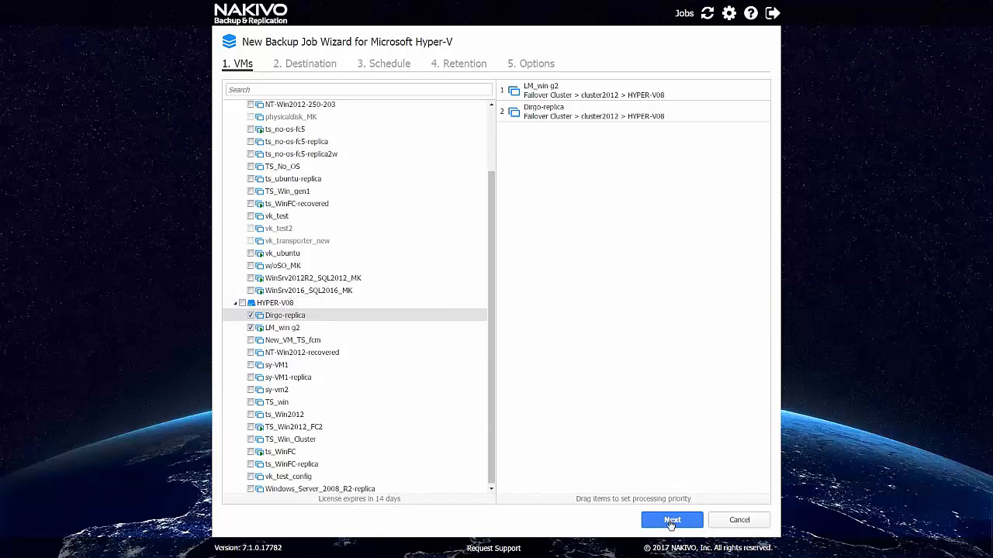
{"action": "left_click", "coordinate": [672, 520]}
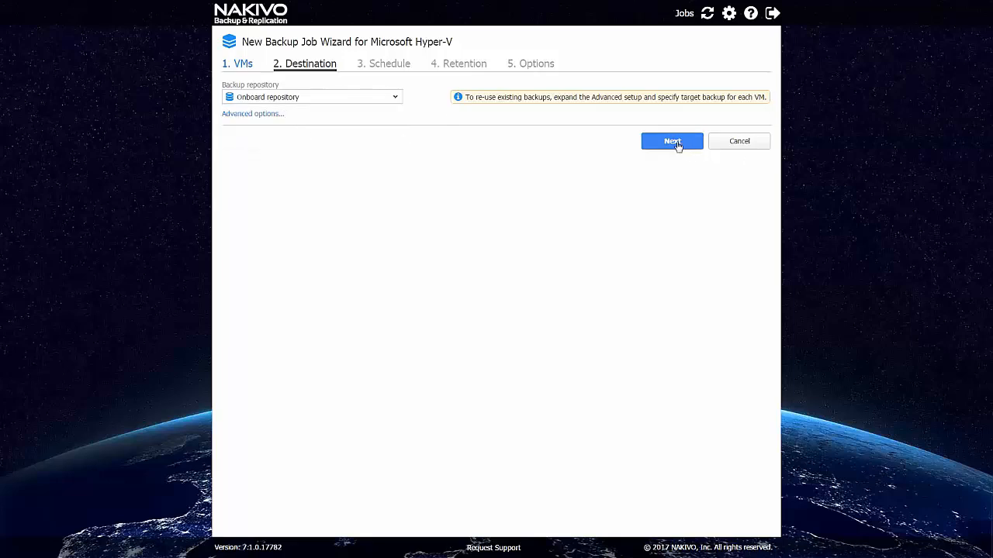
- Accept the onboard repository destination and keep the last 10 recovery points
{"action": "left_click", "coordinate": [672, 141]}
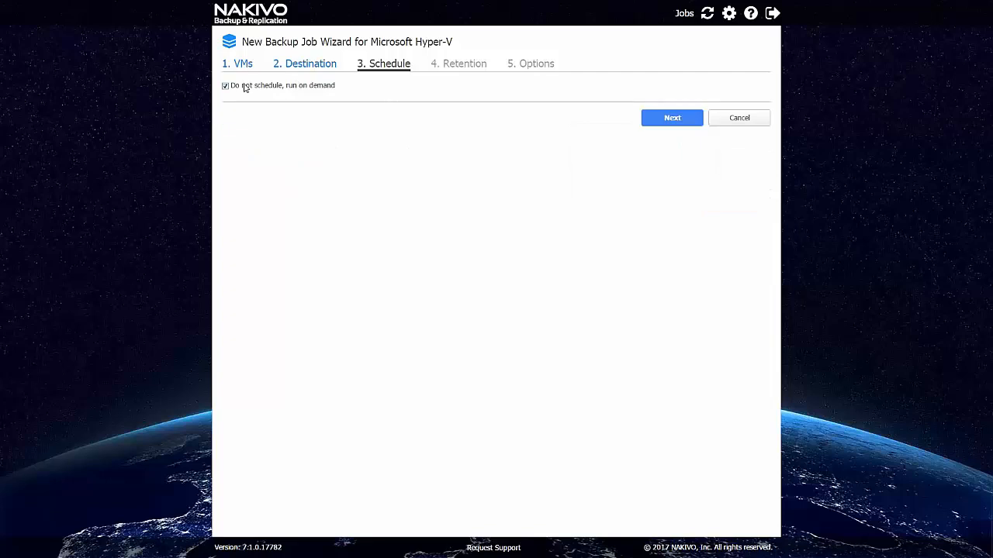
{"action": "left_click", "coordinate": [672, 118]}
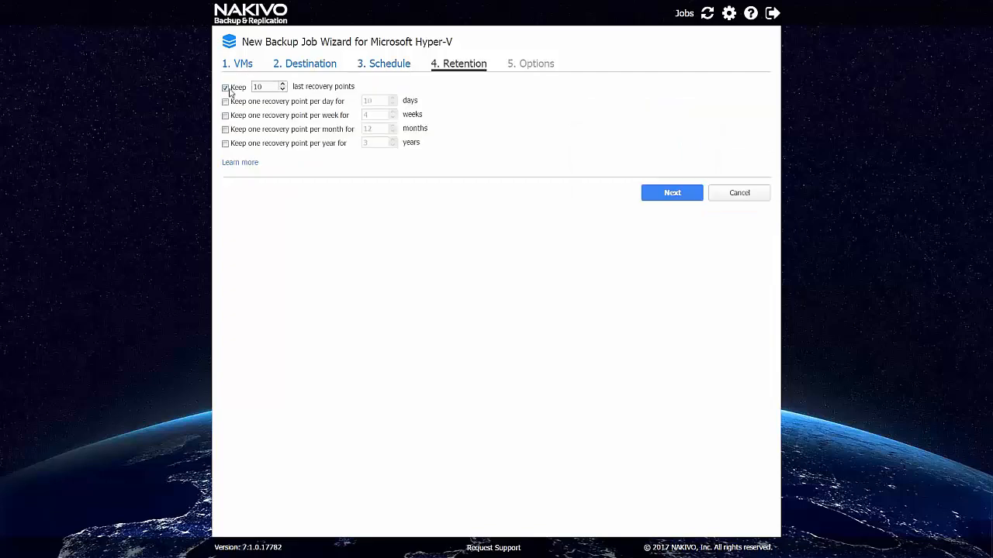
{"action": "left_click", "coordinate": [670, 192]}
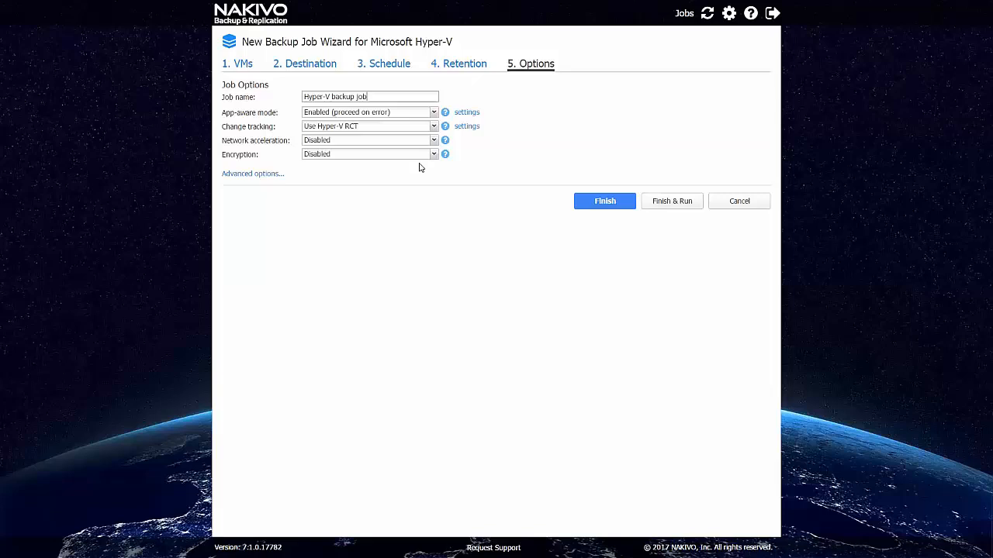
- Disable app-aware mode, use proprietary change tracking, and finish the job
{"action": "left_click", "coordinate": [369, 112]}
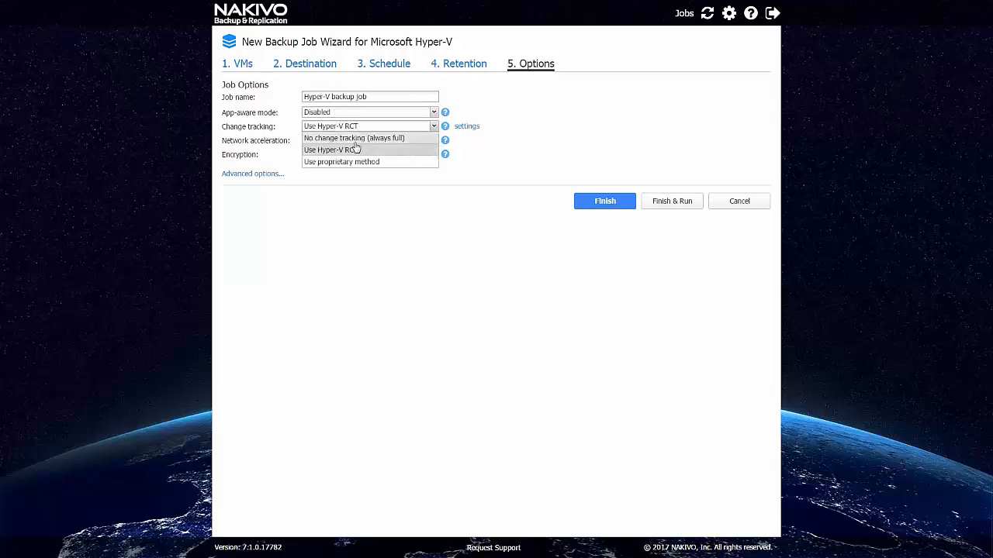
{"action": "left_click", "coordinate": [341, 161]}
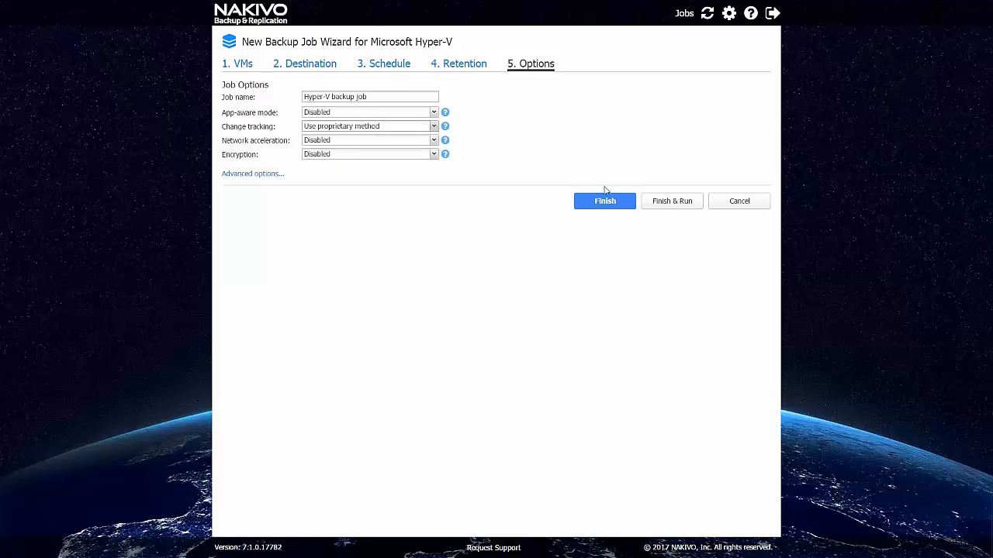
{"action": "left_click", "coordinate": [605, 202]}
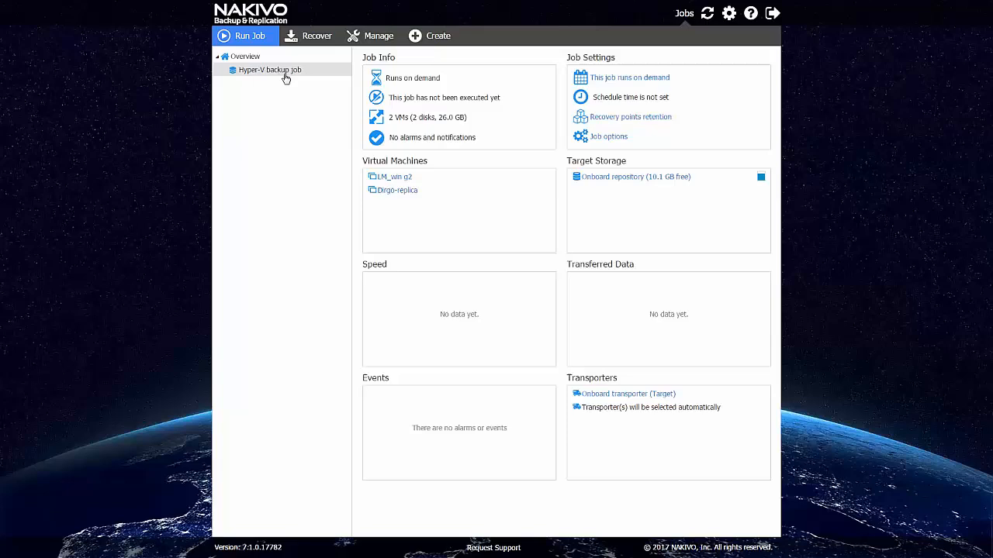
{"action": "mouse_move", "coordinate": [395, 177]}
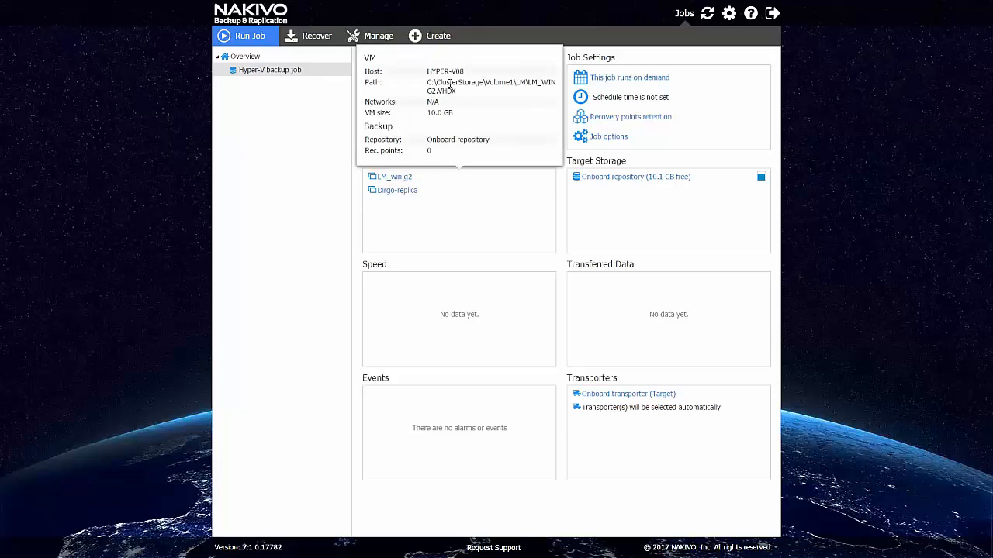
{"action": "double_click", "coordinate": [446, 72]}
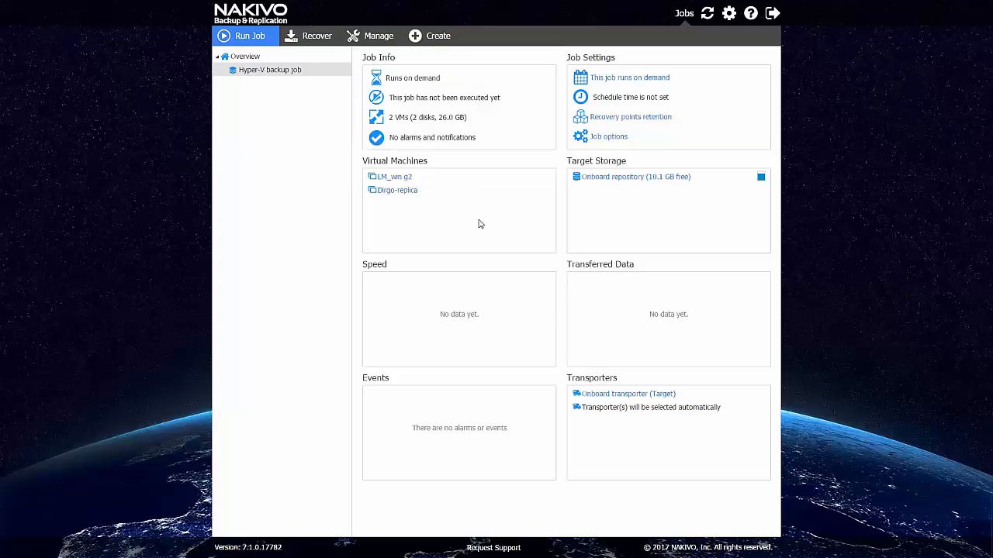
{"action": "mouse_move", "coordinate": [484, 221]}
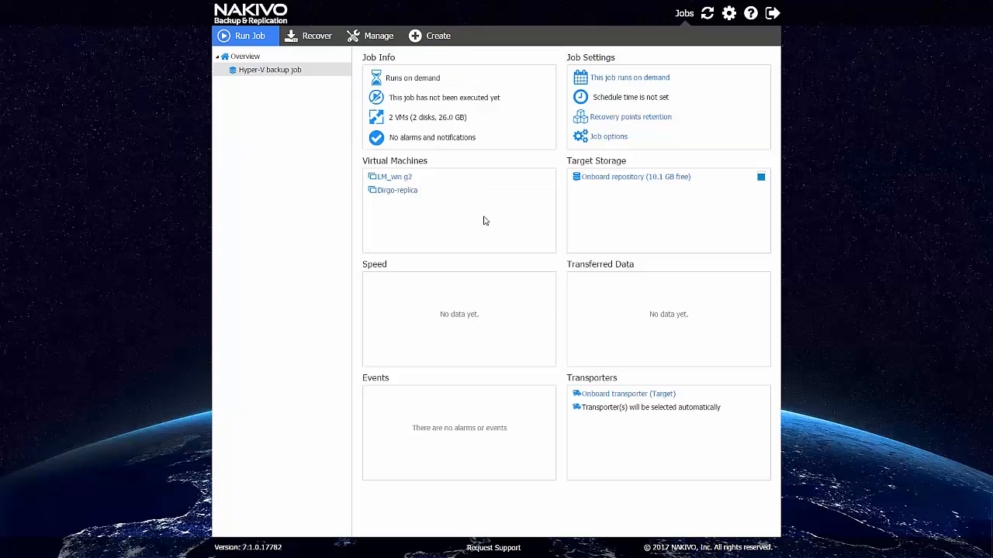
{"action": "mouse_move", "coordinate": [491, 214]}
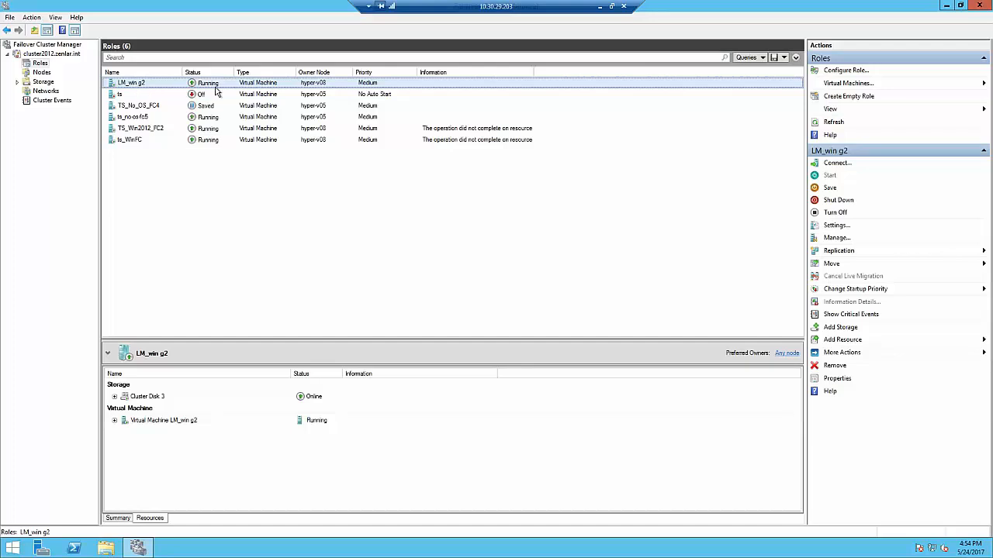
{"action": "mouse_move", "coordinate": [326, 85]}
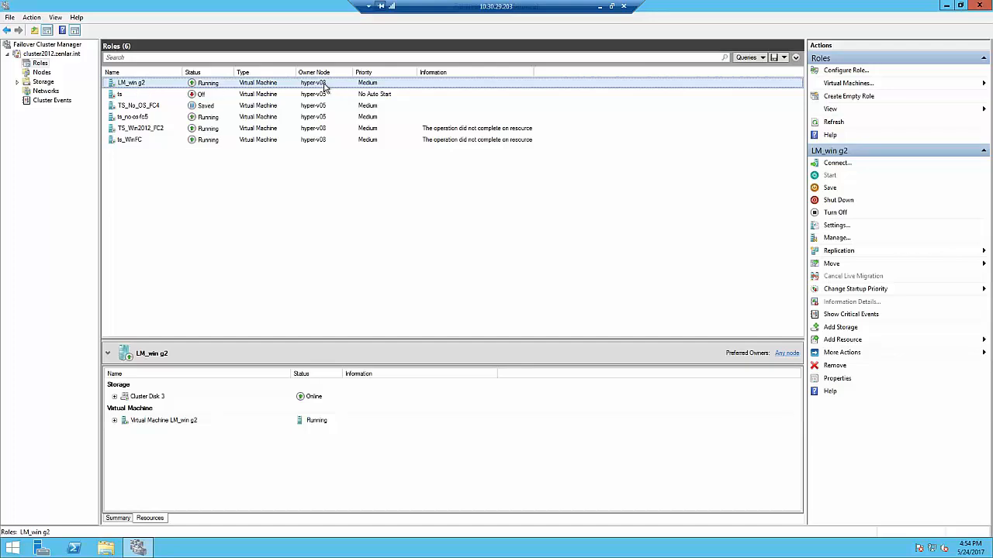
- Live-migrate LM_win g2 to node hyper-v05 via Move > Live Migration > Select Node
{"action": "right_click", "coordinate": [130, 84]}
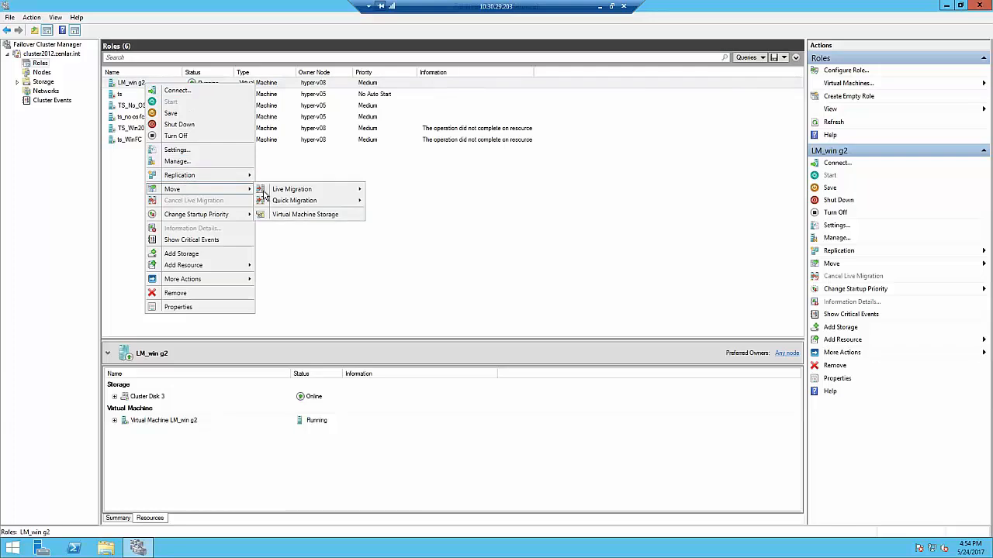
{"action": "left_click", "coordinate": [292, 190]}
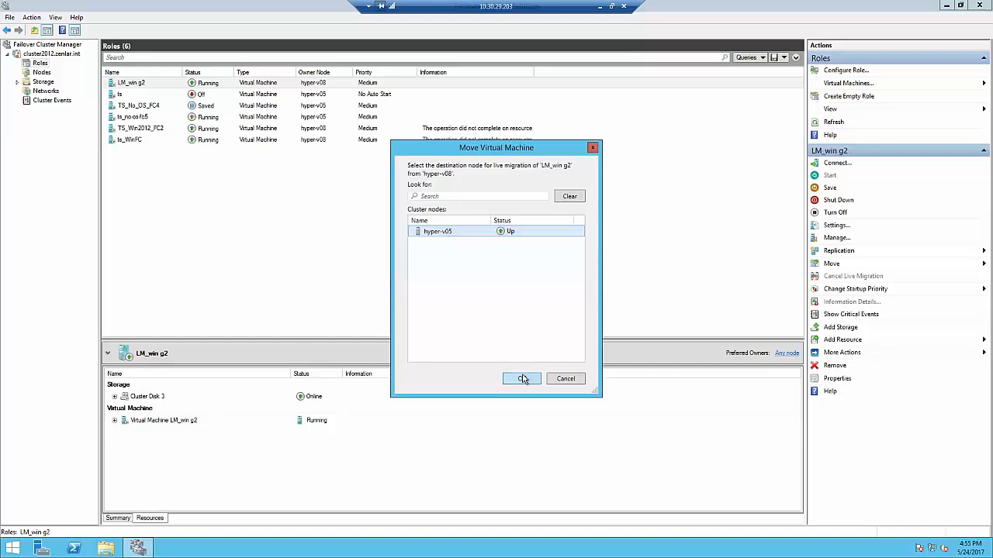
{"action": "left_click", "coordinate": [522, 379]}
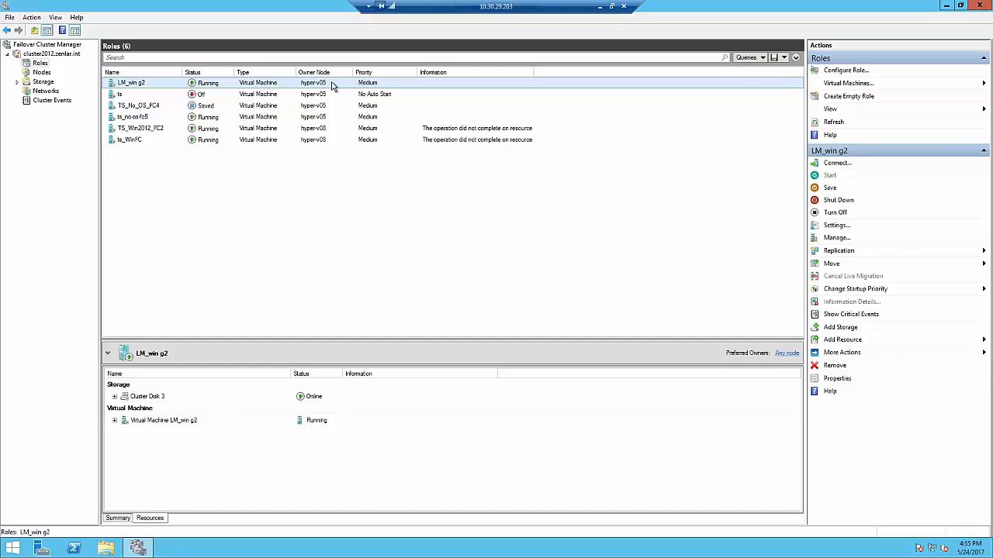
{"action": "mouse_move", "coordinate": [326, 85]}
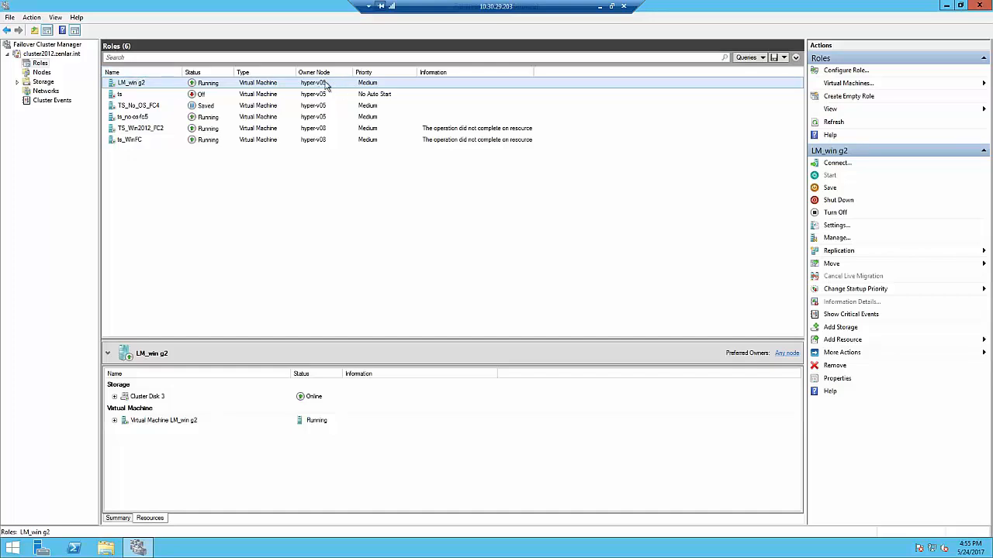
{"action": "mouse_move", "coordinate": [338, 83]}
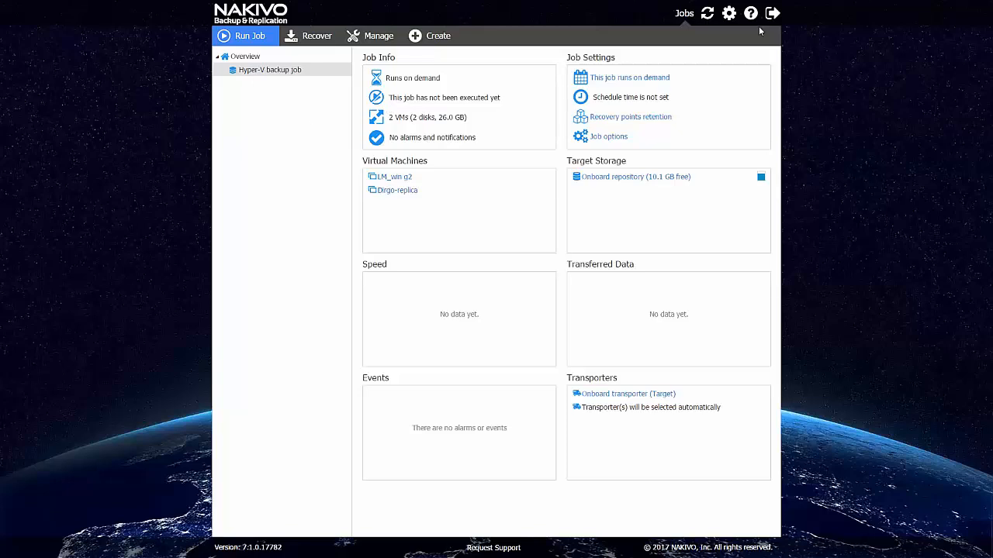
- Refresh the Failover Cluster inventory from Settings > Inventory
{"action": "left_click", "coordinate": [729, 12]}
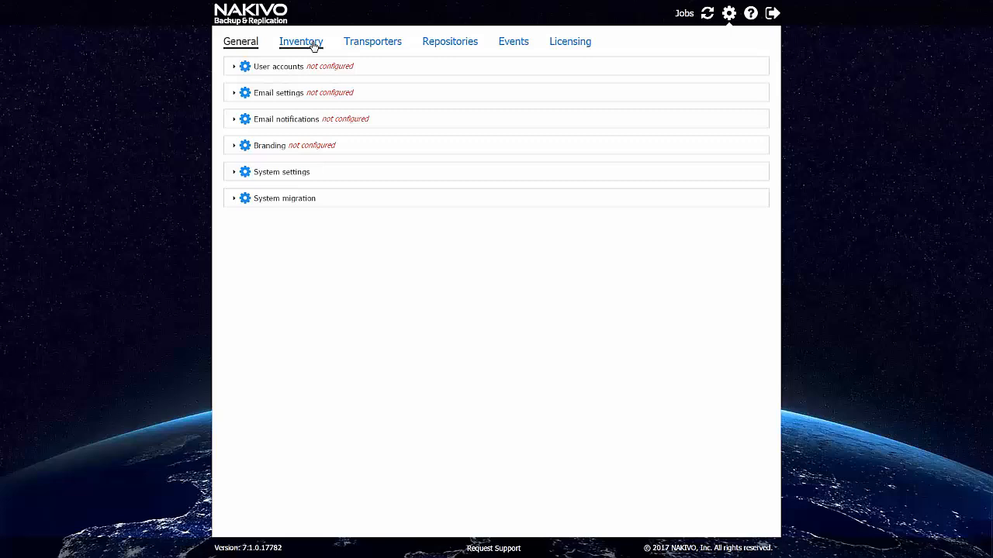
{"action": "left_click", "coordinate": [301, 40]}
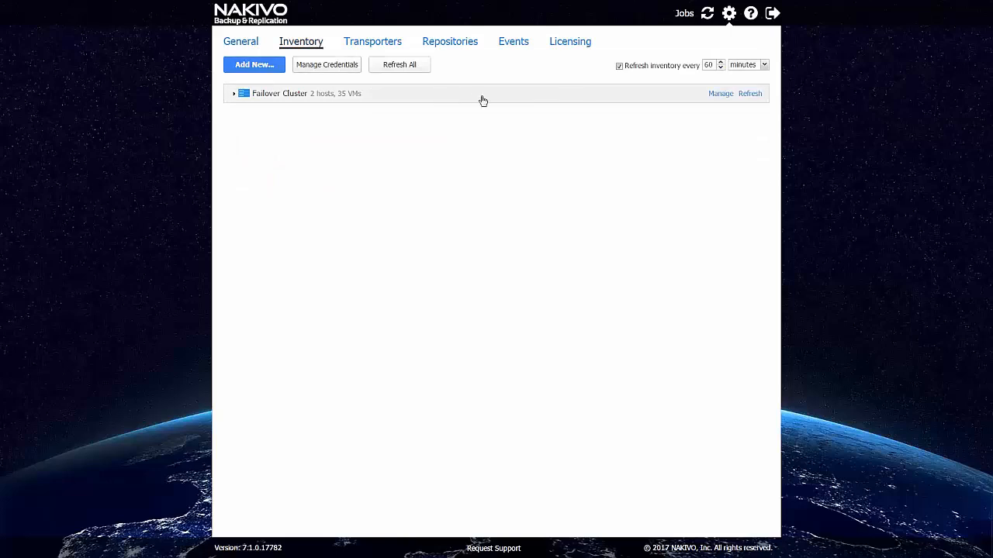
{"action": "mouse_move", "coordinate": [665, 62]}
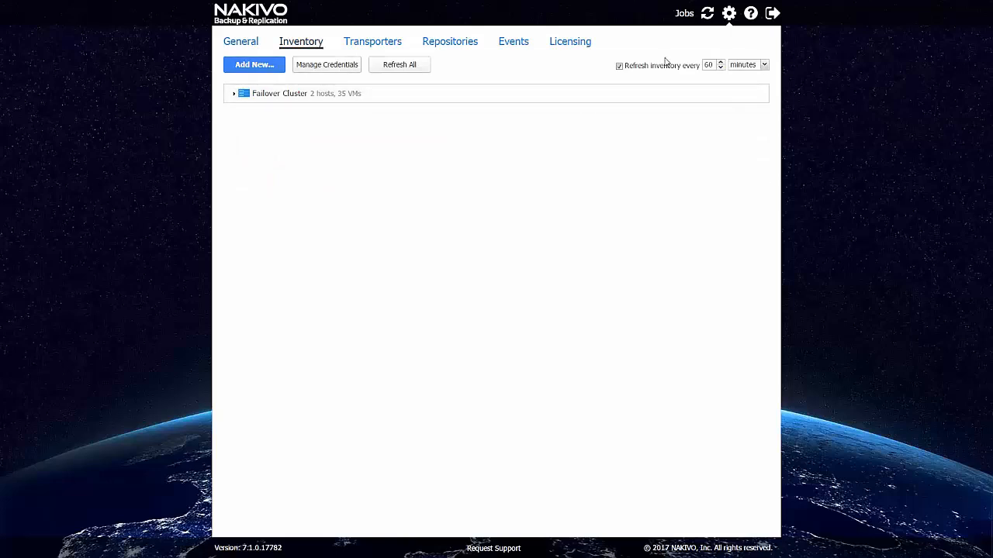
{"action": "mouse_move", "coordinate": [571, 98]}
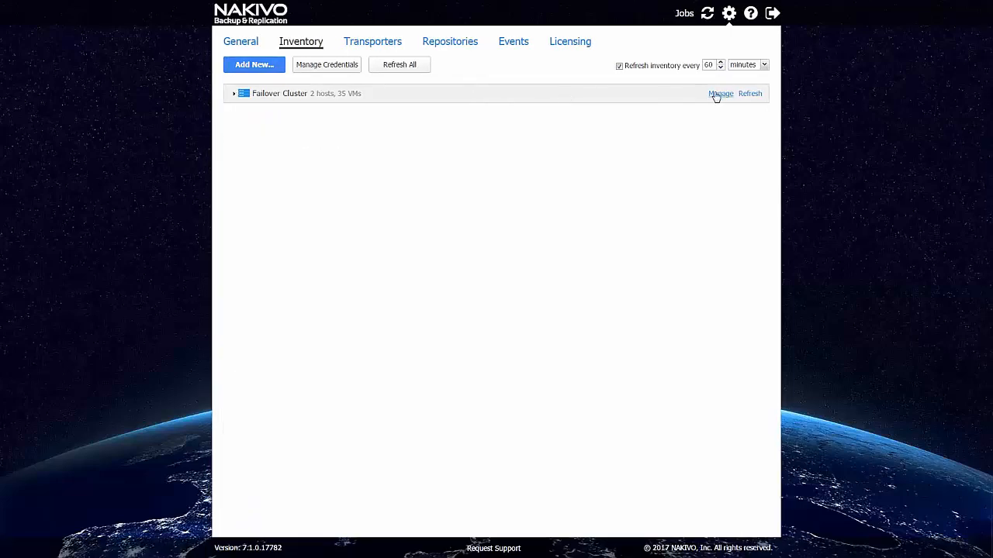
{"action": "left_click", "coordinate": [751, 93]}
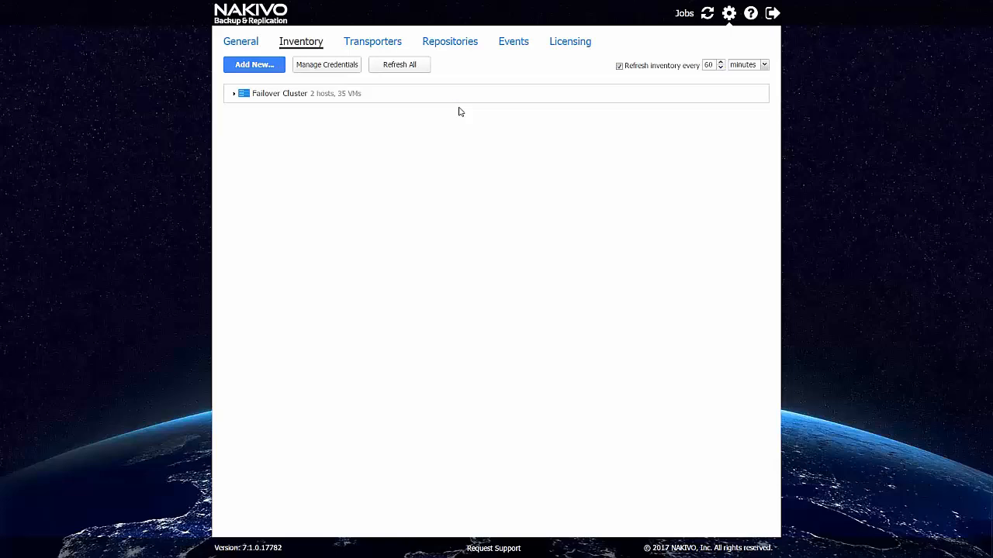
- Expand the cluster to verify LM_win g2 under HYPER-V05, collapse it, and return to Jobs
{"action": "left_click", "coordinate": [232, 93]}
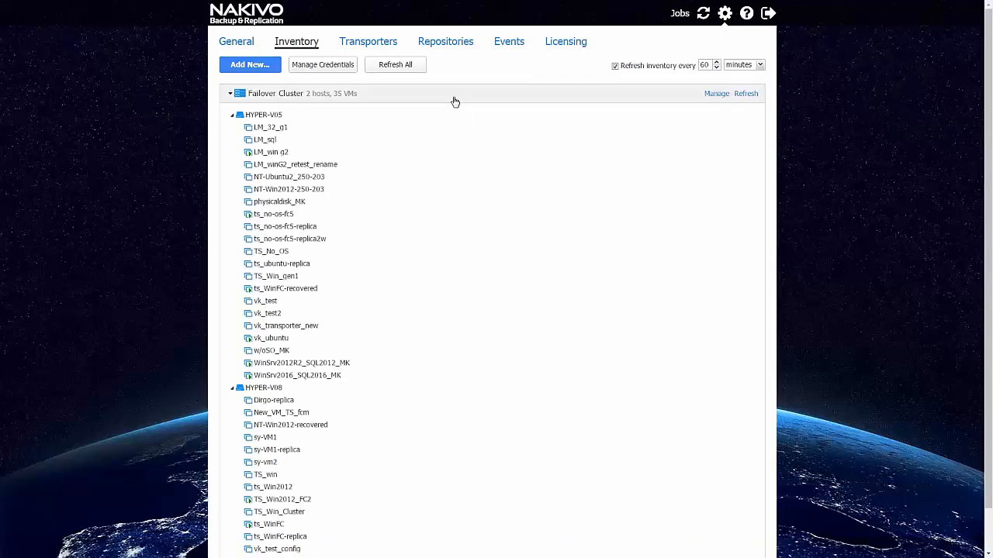
{"action": "mouse_move", "coordinate": [287, 152]}
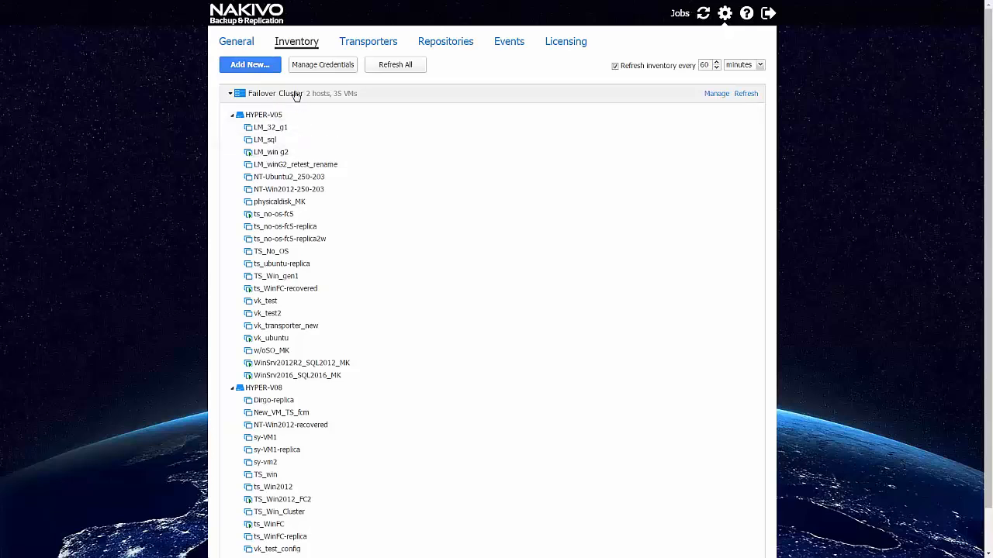
{"action": "left_click", "coordinate": [230, 93]}
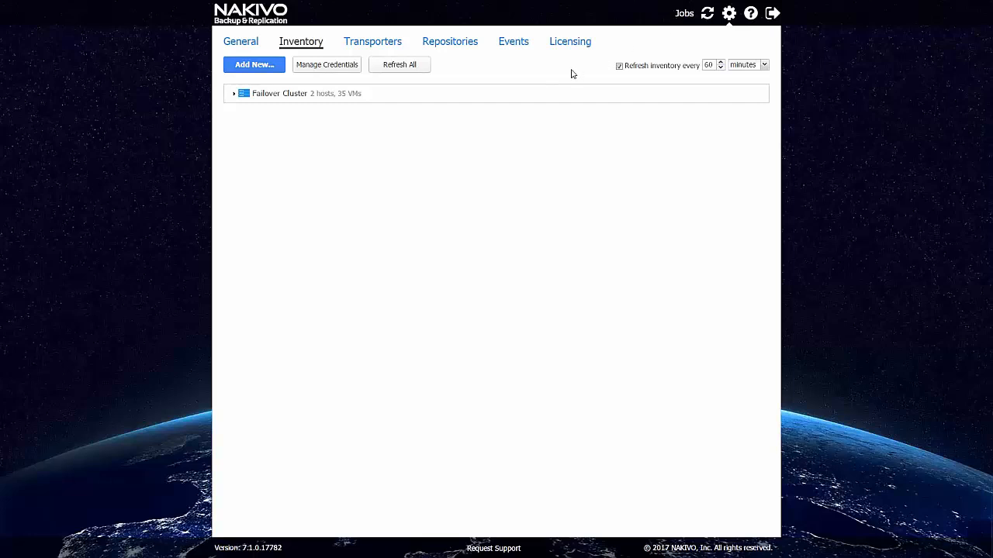
{"action": "left_click", "coordinate": [683, 12]}
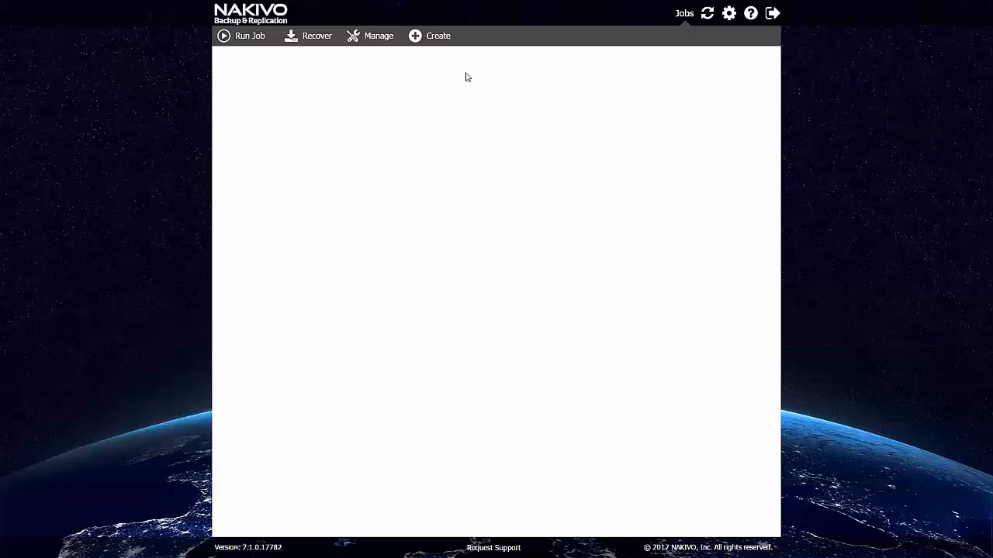
- Review the Hyper-V backup job's VM host details and run the job
{"action": "left_click", "coordinate": [270, 70]}
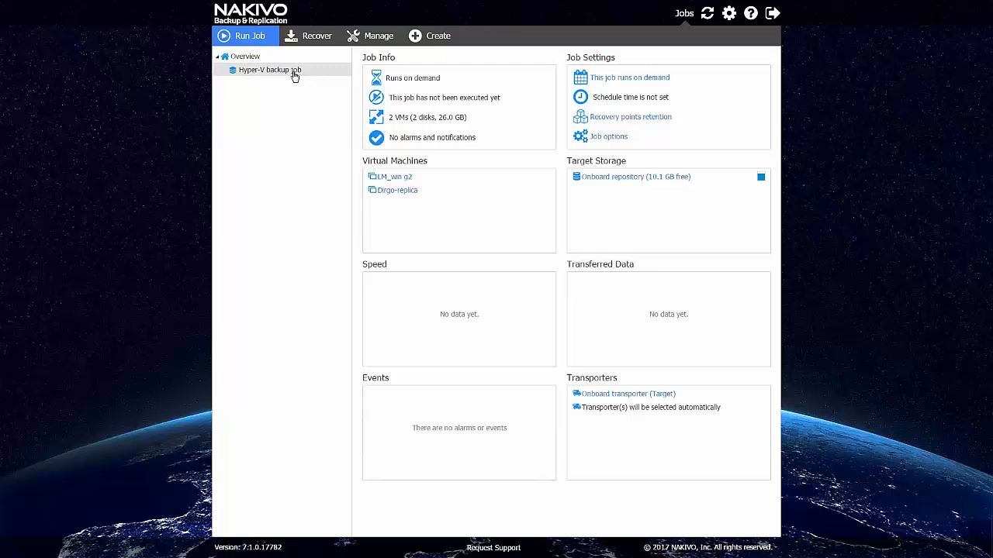
{"action": "mouse_move", "coordinate": [397, 192]}
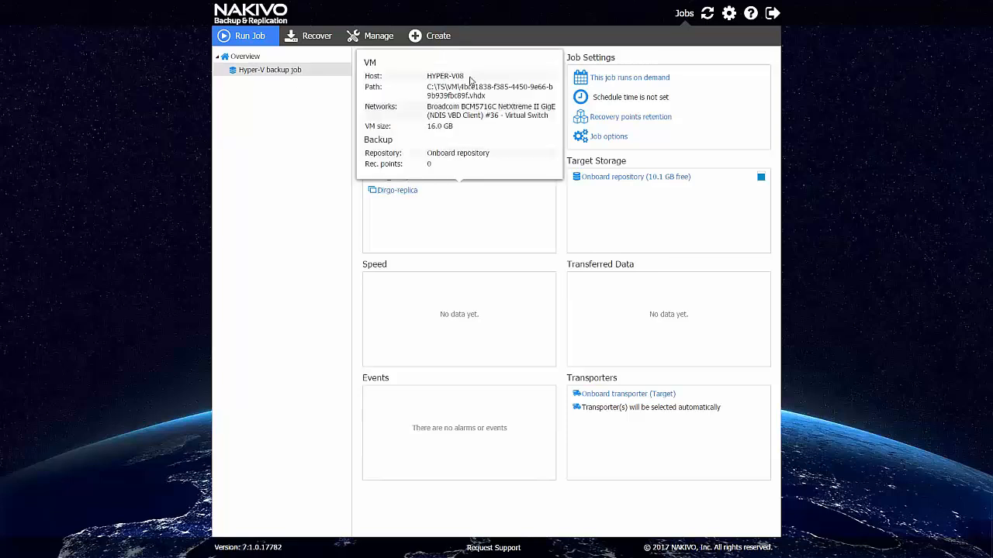
{"action": "double_click", "coordinate": [444, 75]}
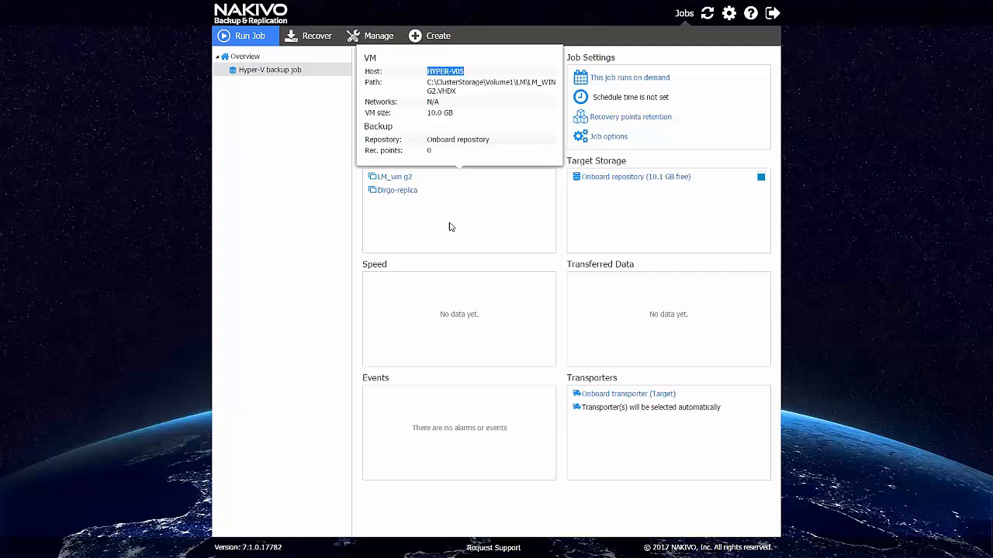
{"action": "left_click", "coordinate": [245, 35]}
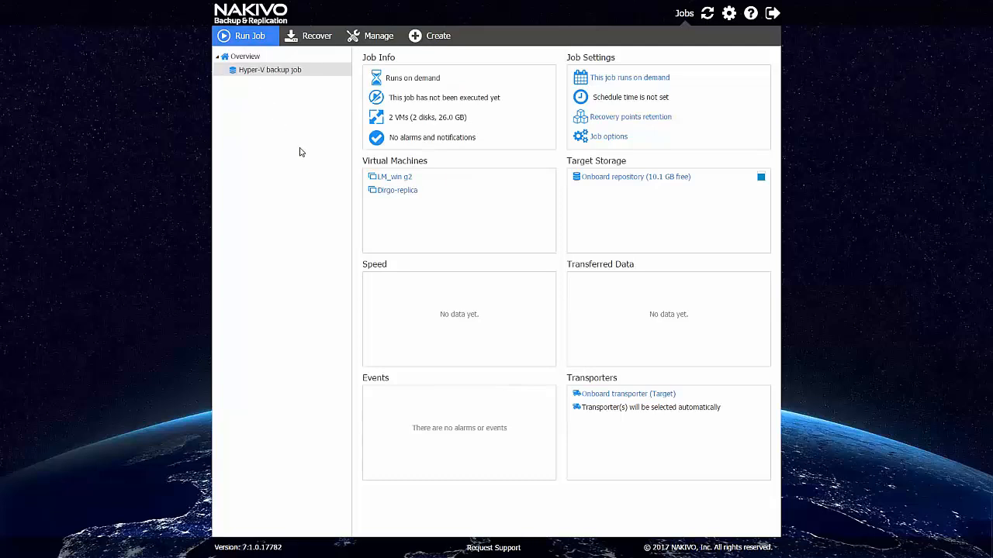
{"action": "left_click", "coordinate": [245, 36]}
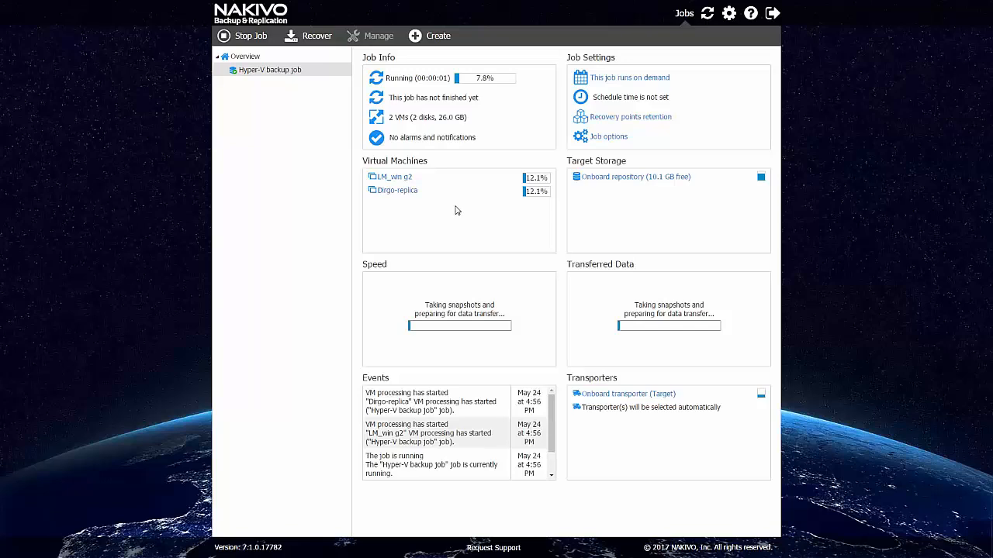